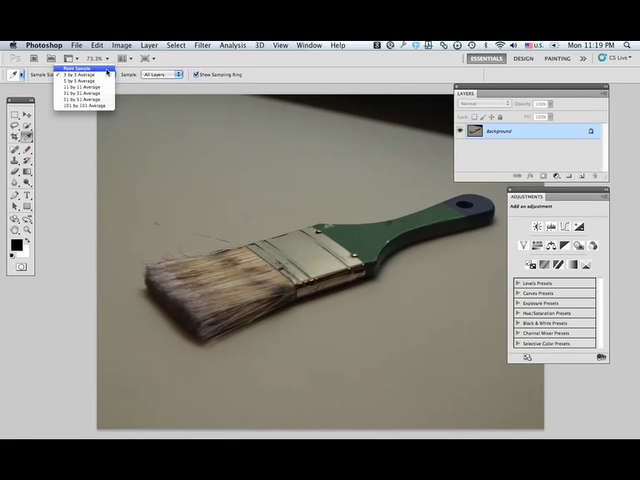
# Set the Eyedropper sample size to 3 by 3 Average.
pyautogui.click(85, 82)
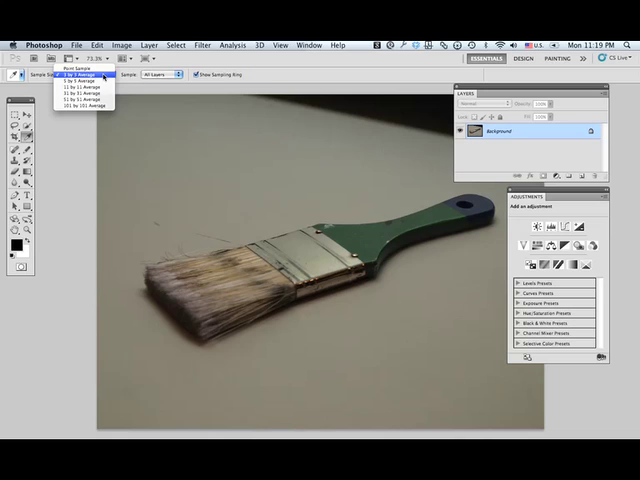
pyautogui.click(88, 81)
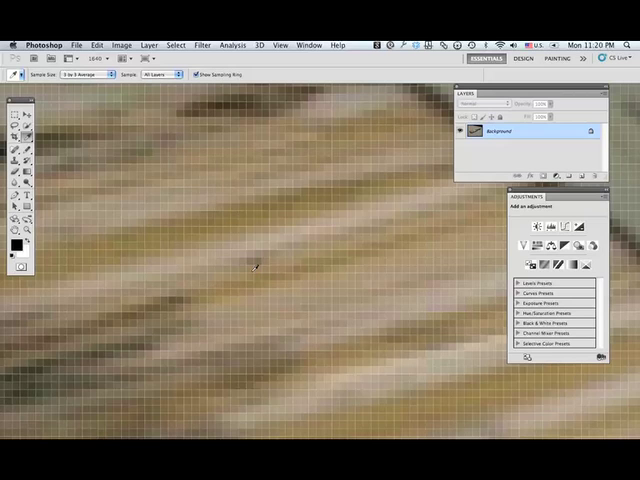
pyautogui.moveTo(292, 255)
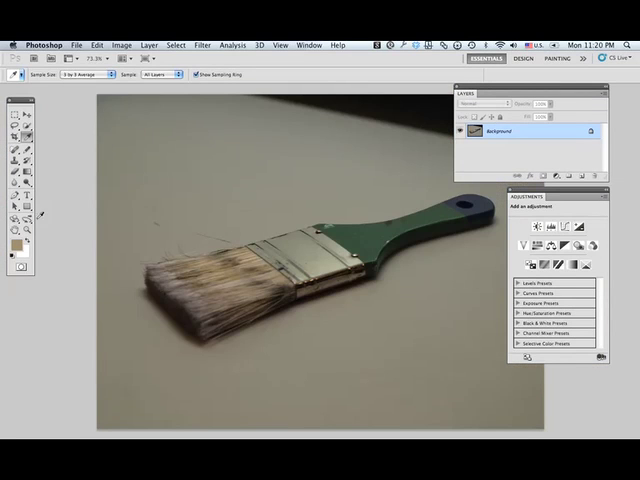
pyautogui.click(16, 244)
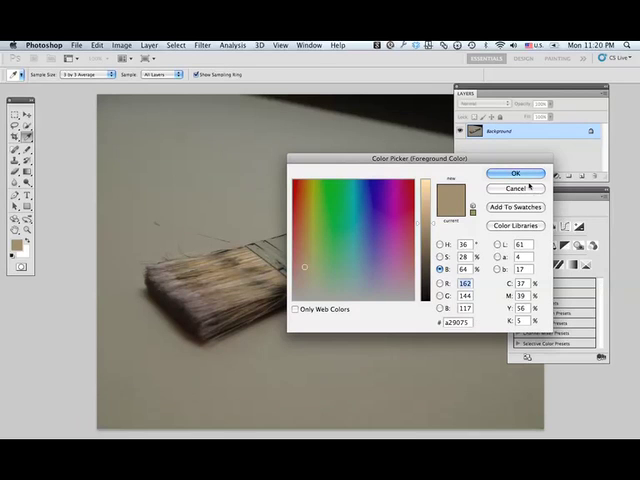
pyautogui.click(515, 173)
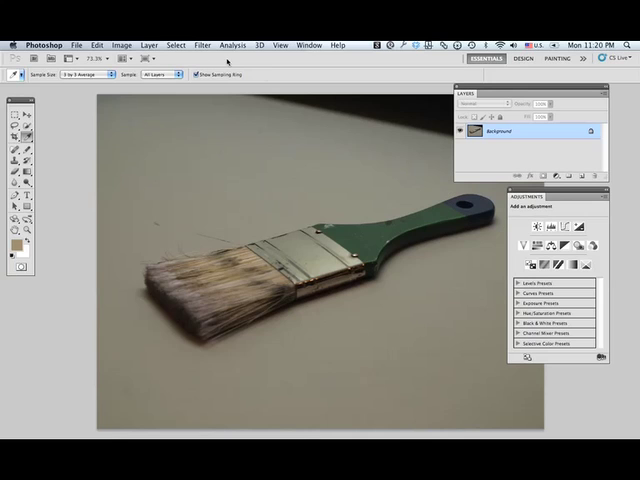
# Load the saved 'handle' channel as the selection via Select > Load Selection.
pyautogui.click(176, 44)
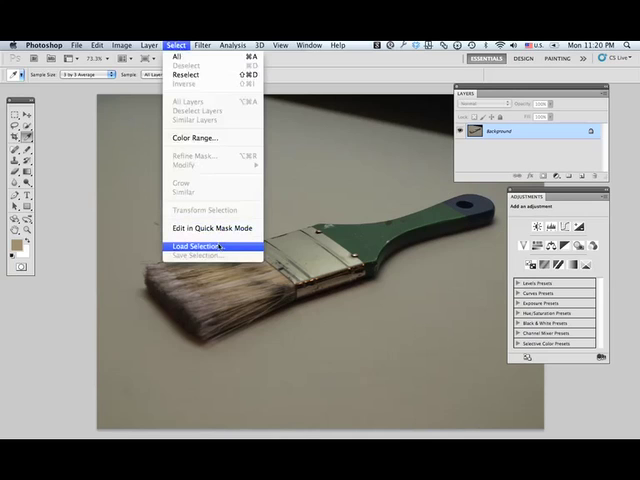
pyautogui.click(197, 246)
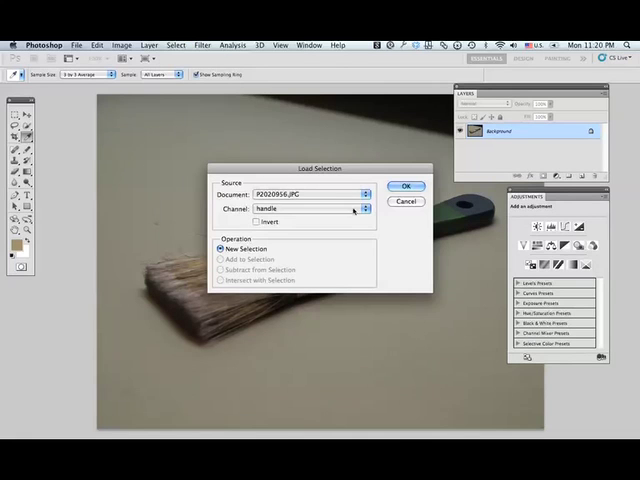
pyautogui.click(406, 185)
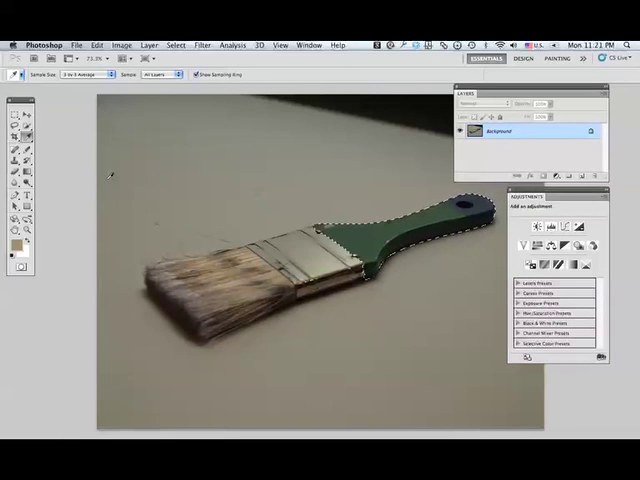
# Place a Color Sampler point on the green handle and close the Info panel.
pyautogui.click(13, 127)
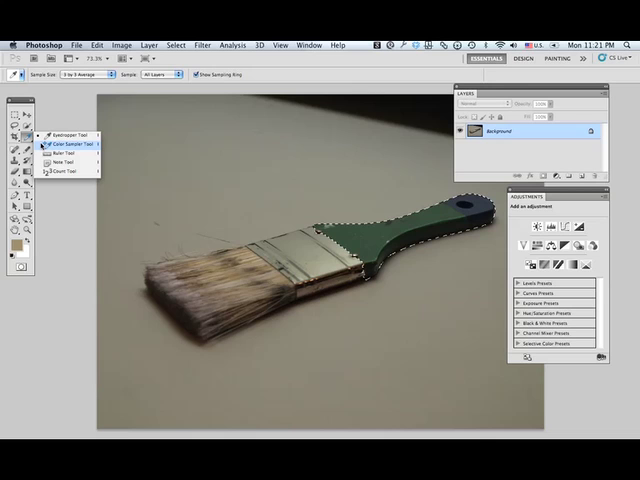
pyautogui.click(62, 142)
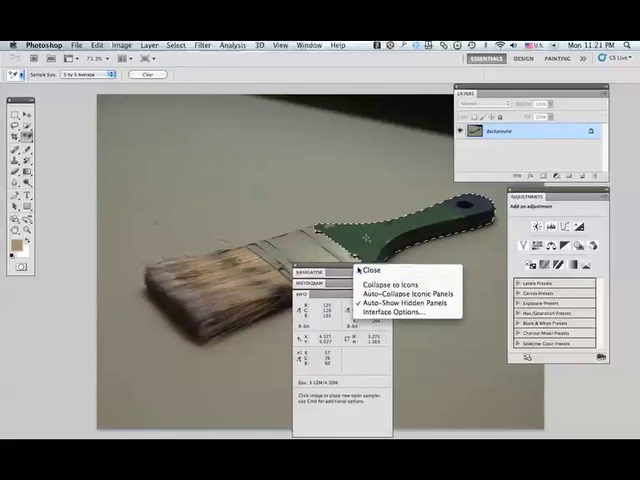
pyautogui.click(369, 271)
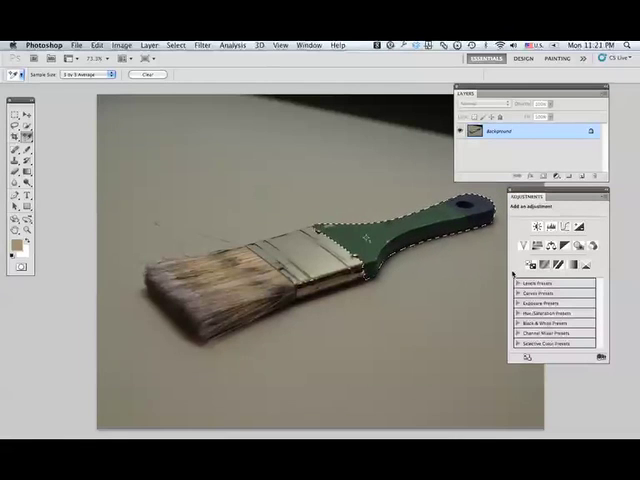
# Add a handle-masked Curves adjustment layer and select its Red channel.
pyautogui.click(532, 225)
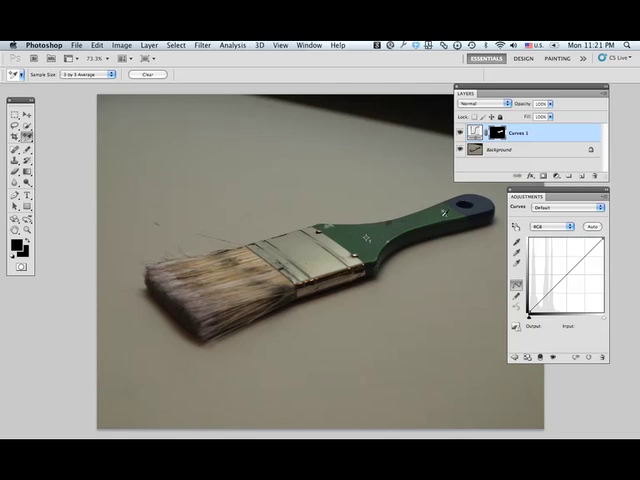
pyautogui.click(548, 227)
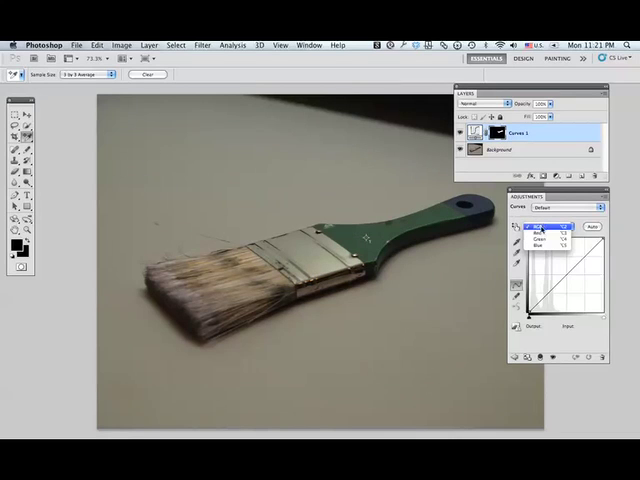
pyautogui.click(547, 227)
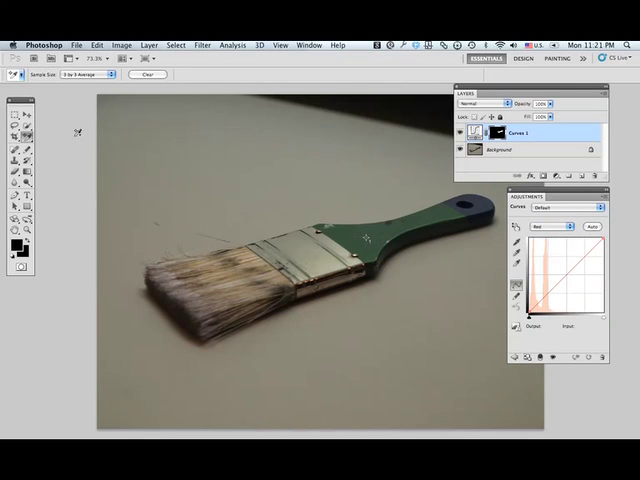
# Add a red curve point at the handle's tone, mapping Input 55 to Output 162.
pyautogui.click(15, 135)
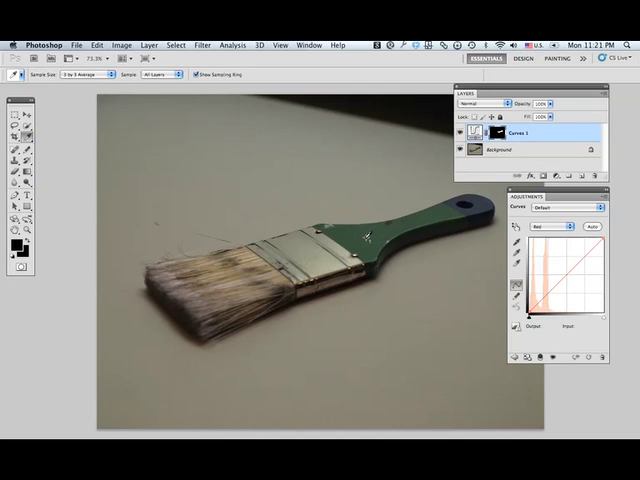
pyautogui.click(365, 238)
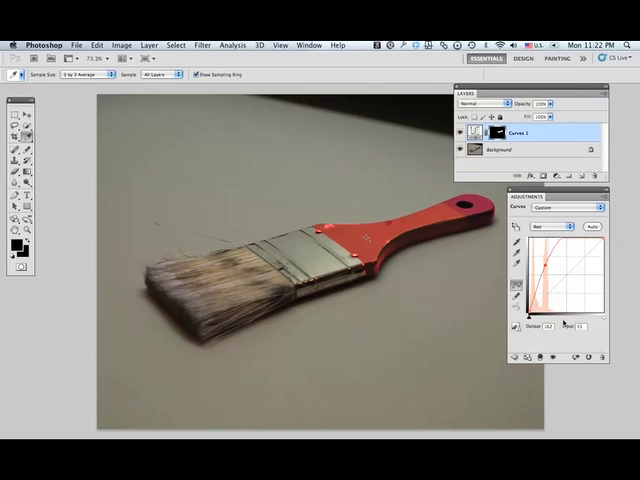
pyautogui.click(548, 233)
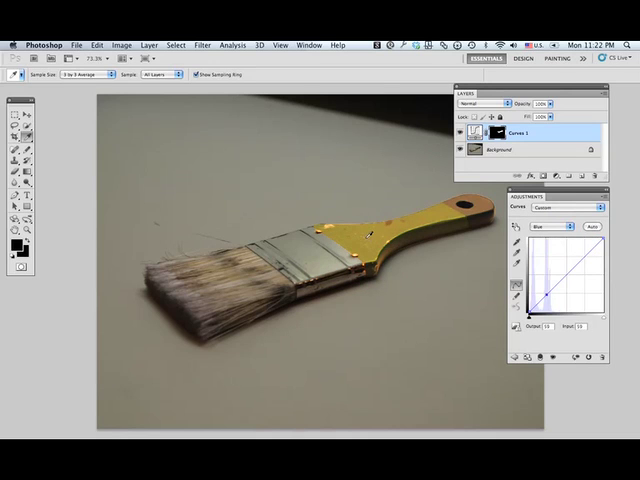
pyautogui.moveTo(497, 307)
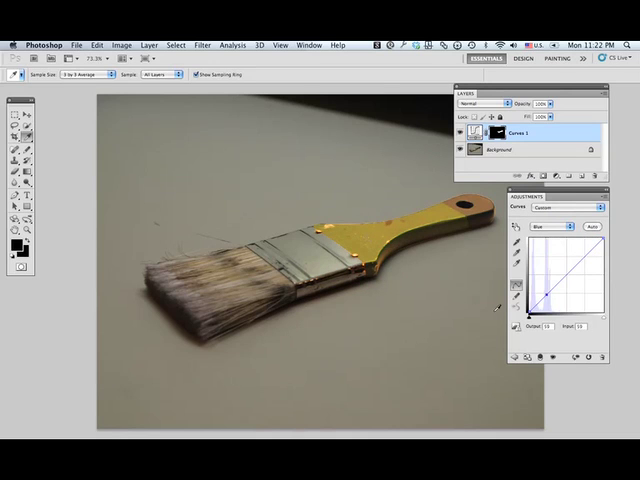